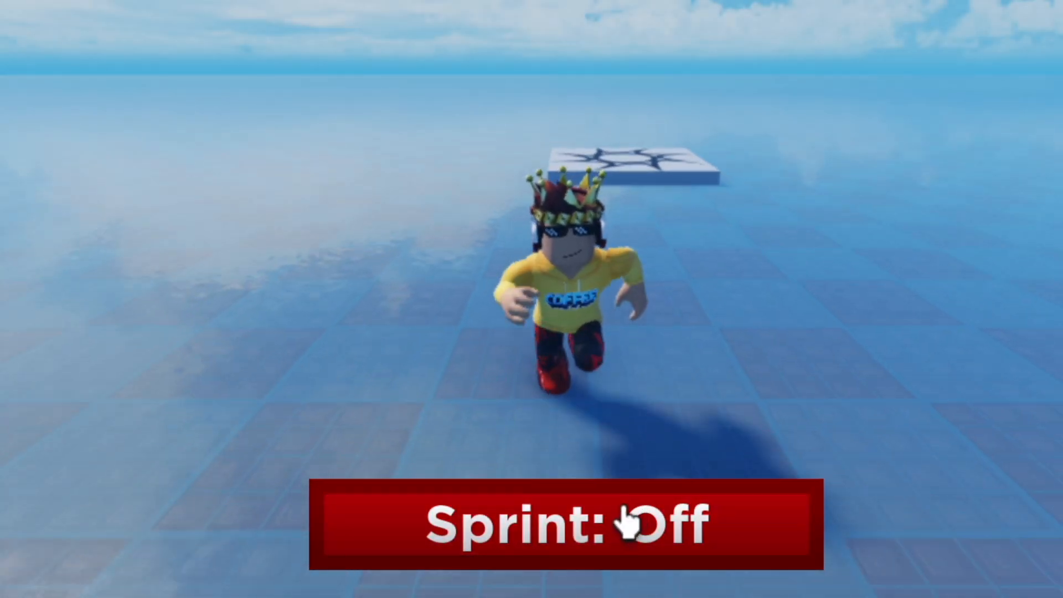
Toggle the Sprint button On and Off in playtest, then bring up its LocalScript.
click(569, 525)
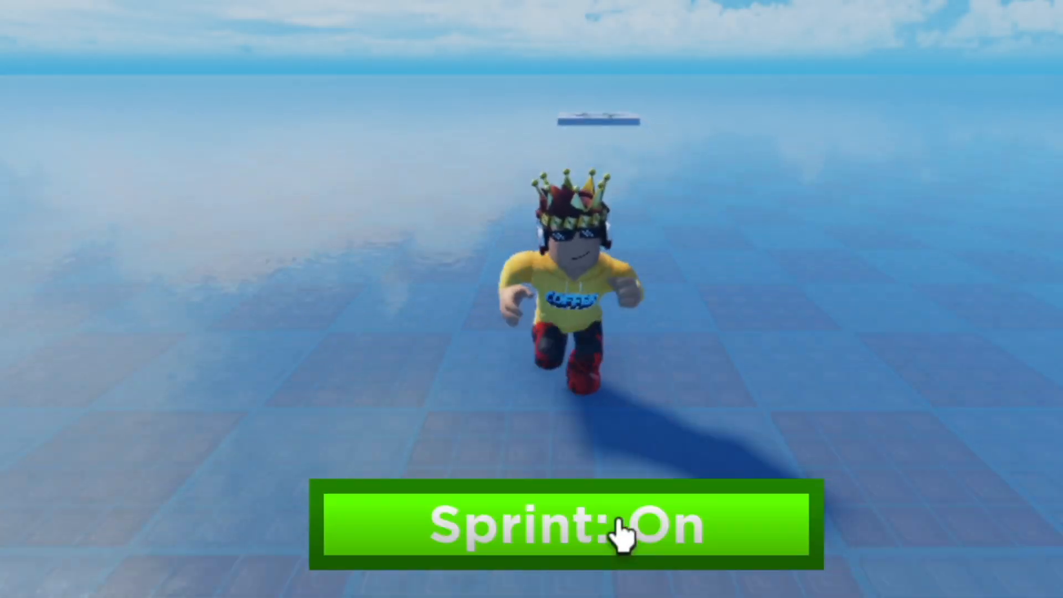
click(559, 524)
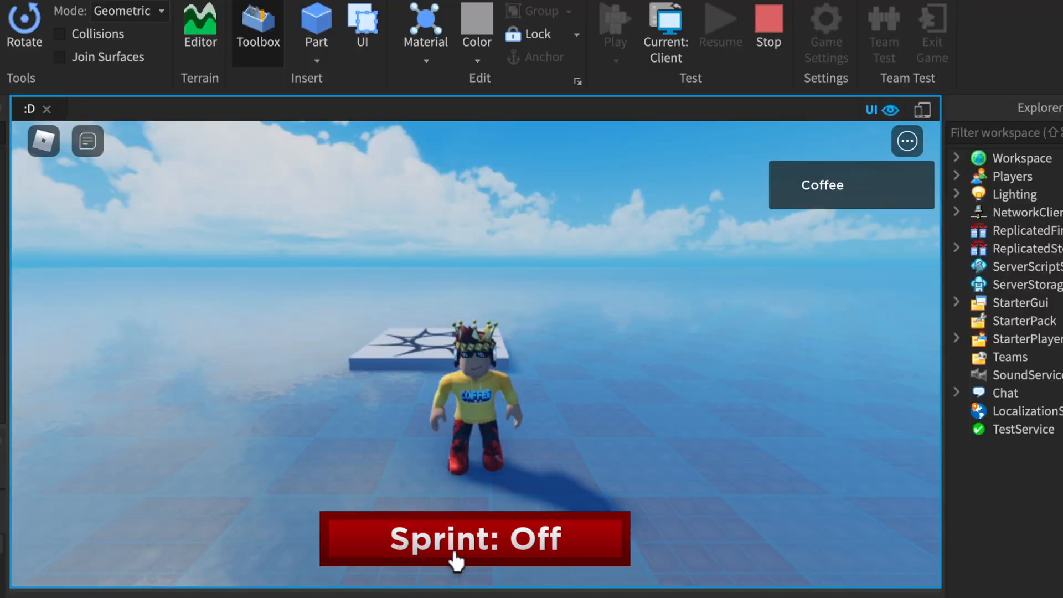
click(475, 538)
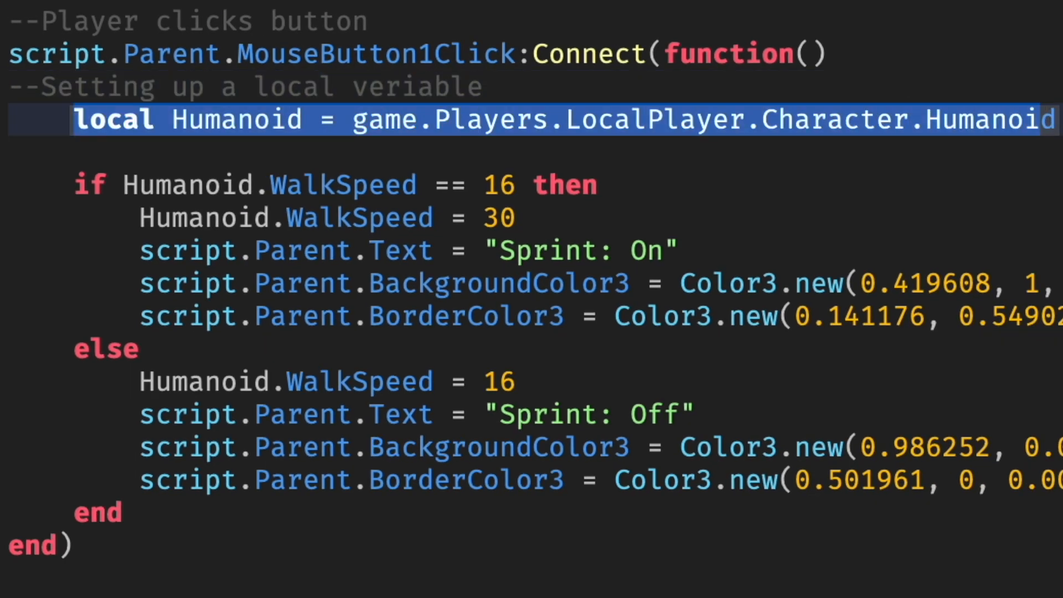
Add '--Checks', '--Enables the sprint' and disable comments above the if, enable lines and else block.
text(--Checks)
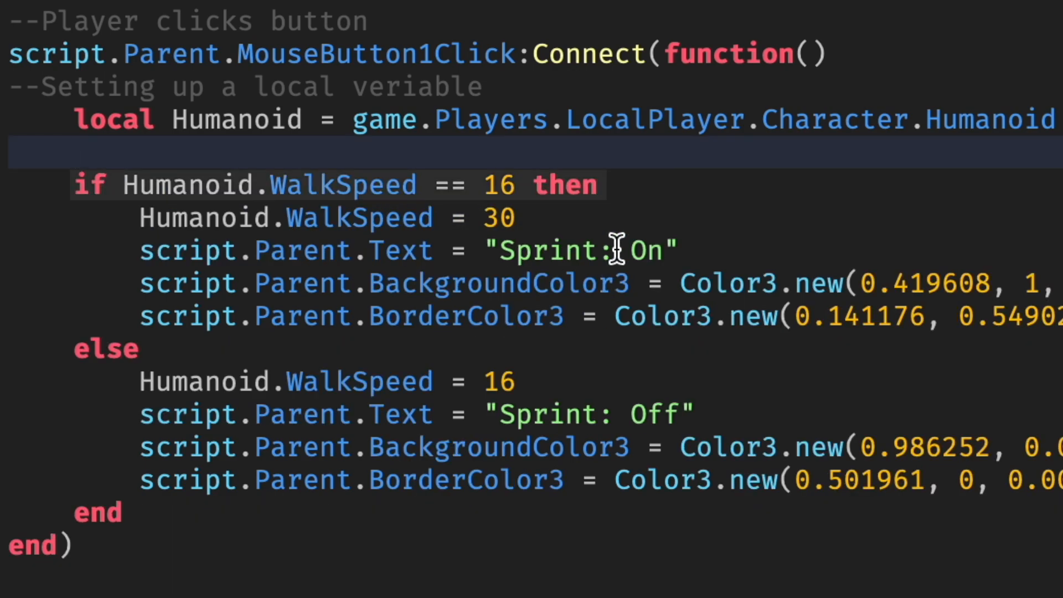
text(--Enables the sprinting)
text(--Disables )
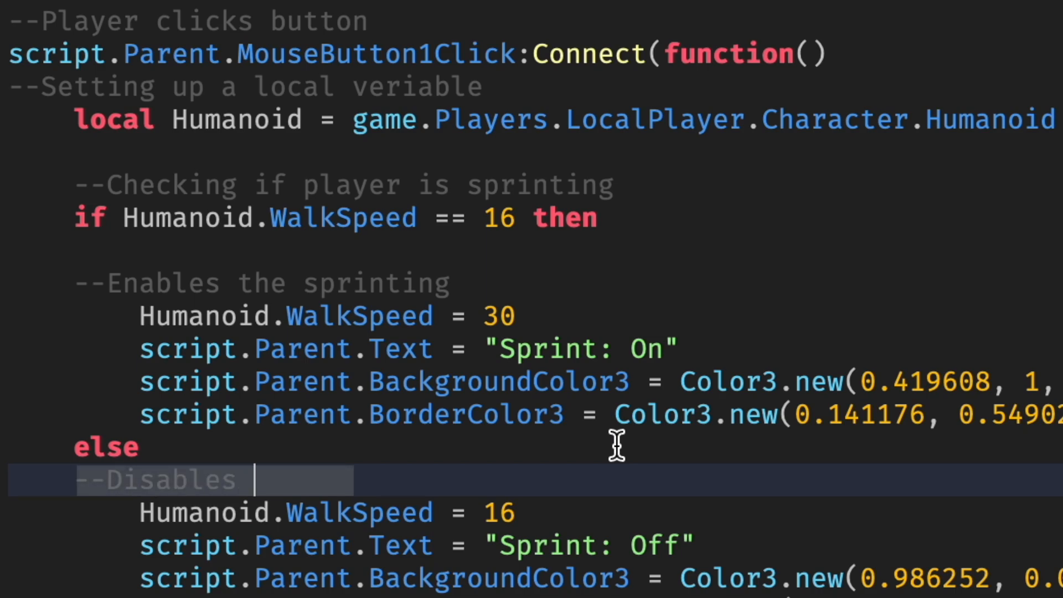
text(sprint)
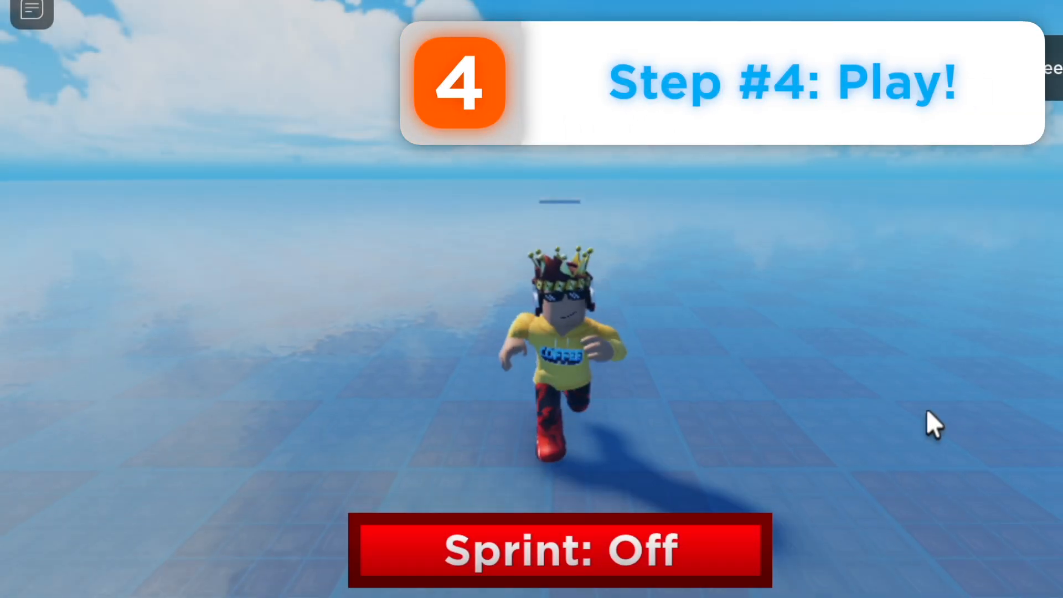
Playtest and toggle the Sprint button twice to verify it switches to Sprint: On.
click(559, 550)
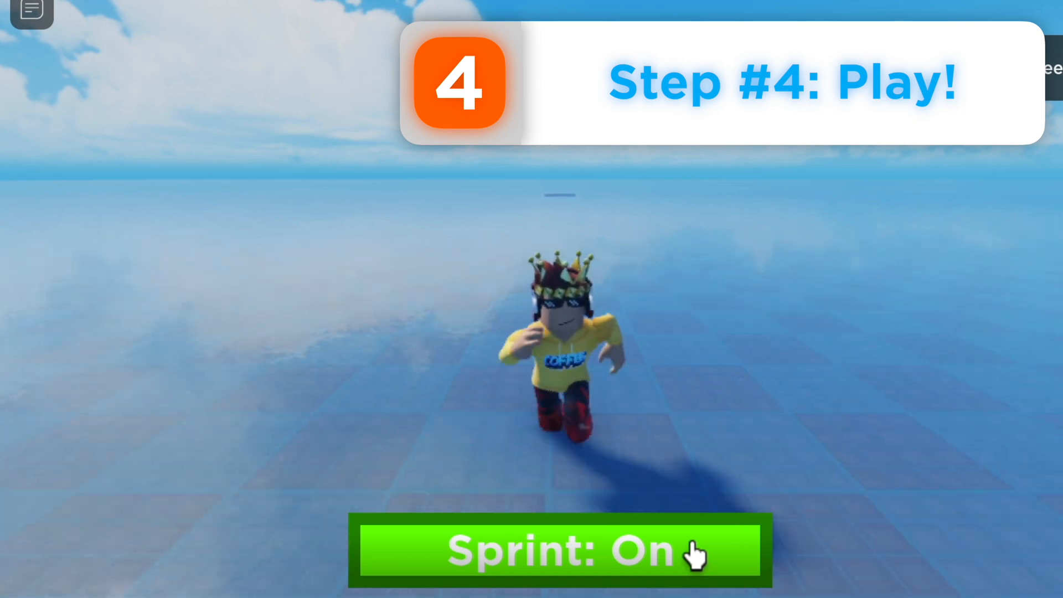
click(561, 550)
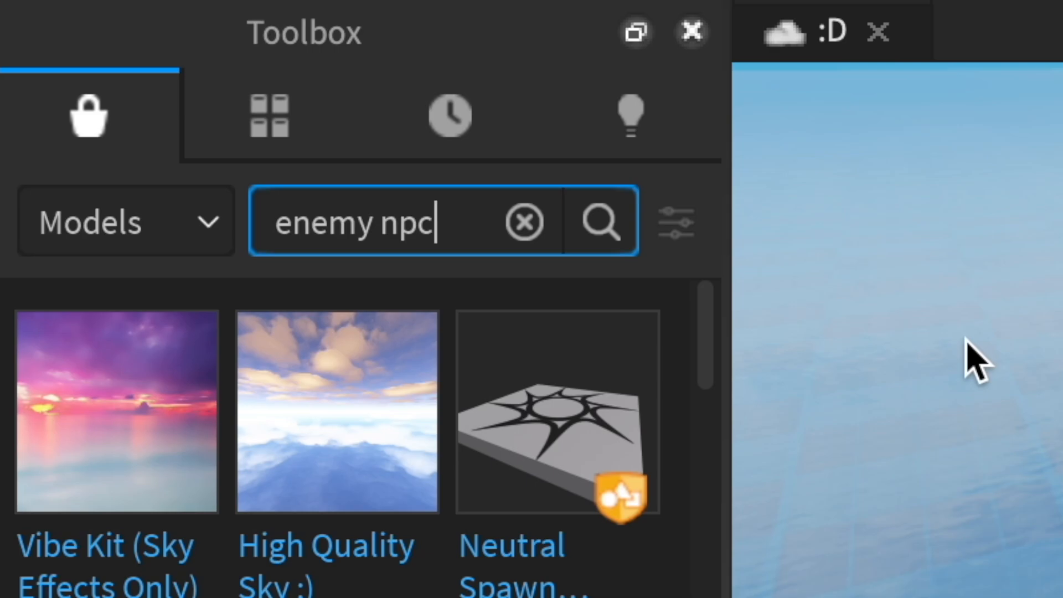
Replace the 'enemy npc' Toolbox model search with 'sword'.
click(600, 221)
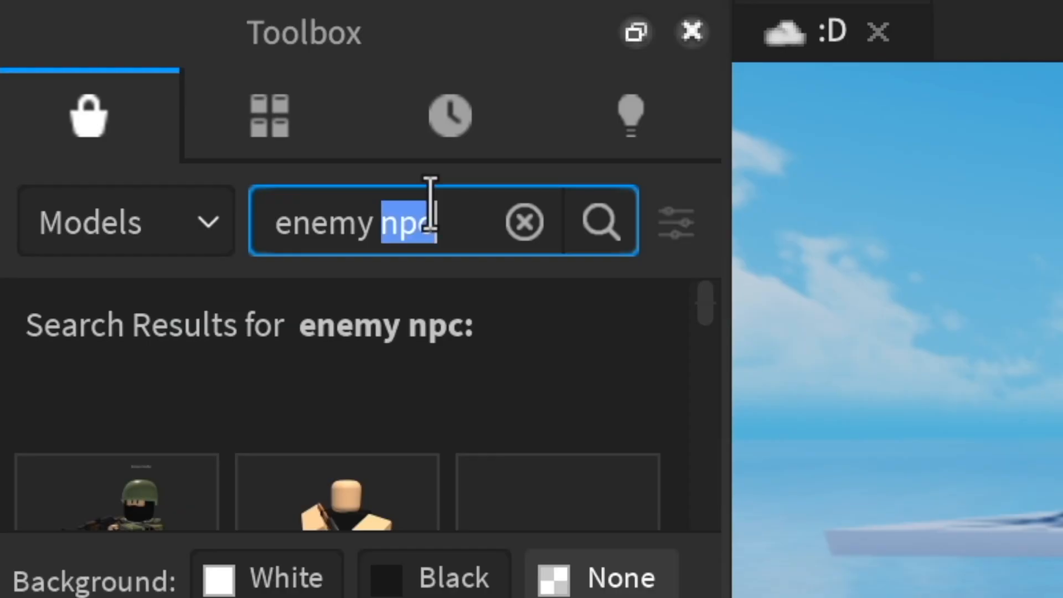
text(sword)
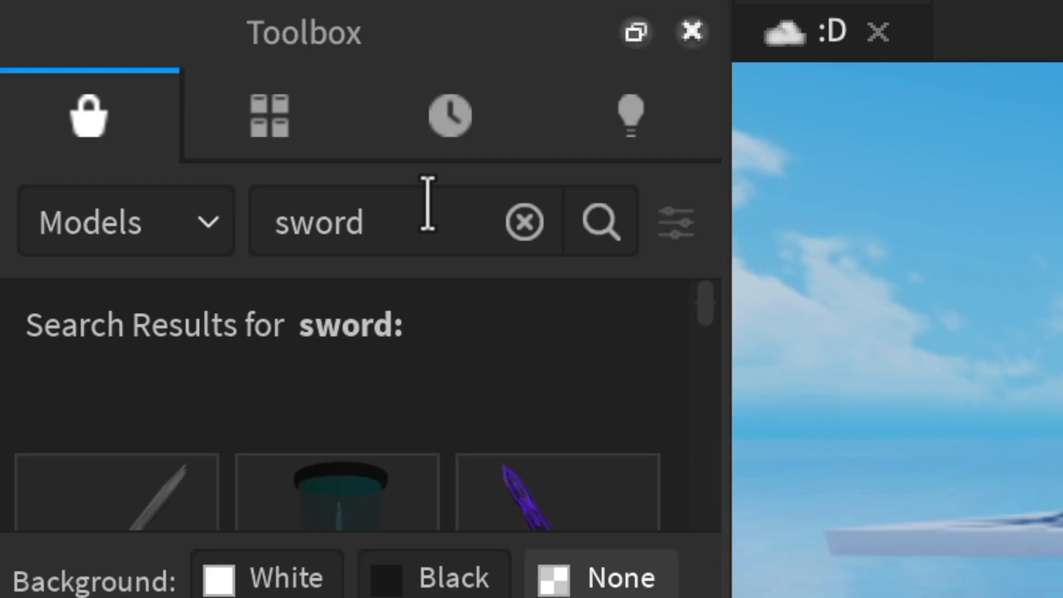